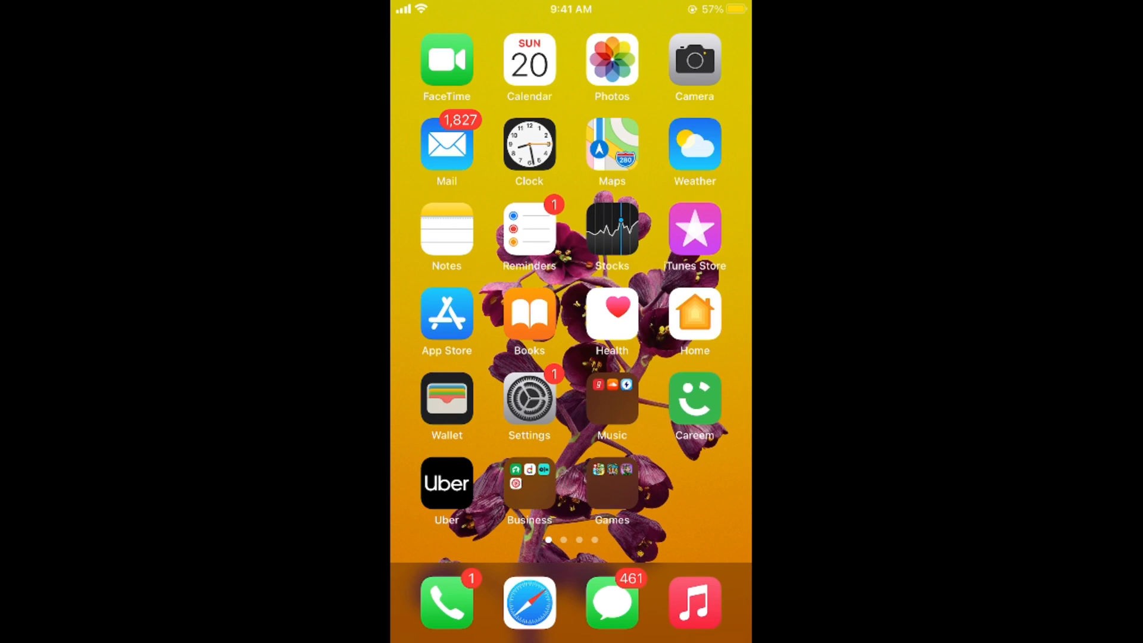
- Launch Settings and go into the Screen Time page, scrolling through its options
click(530, 398)
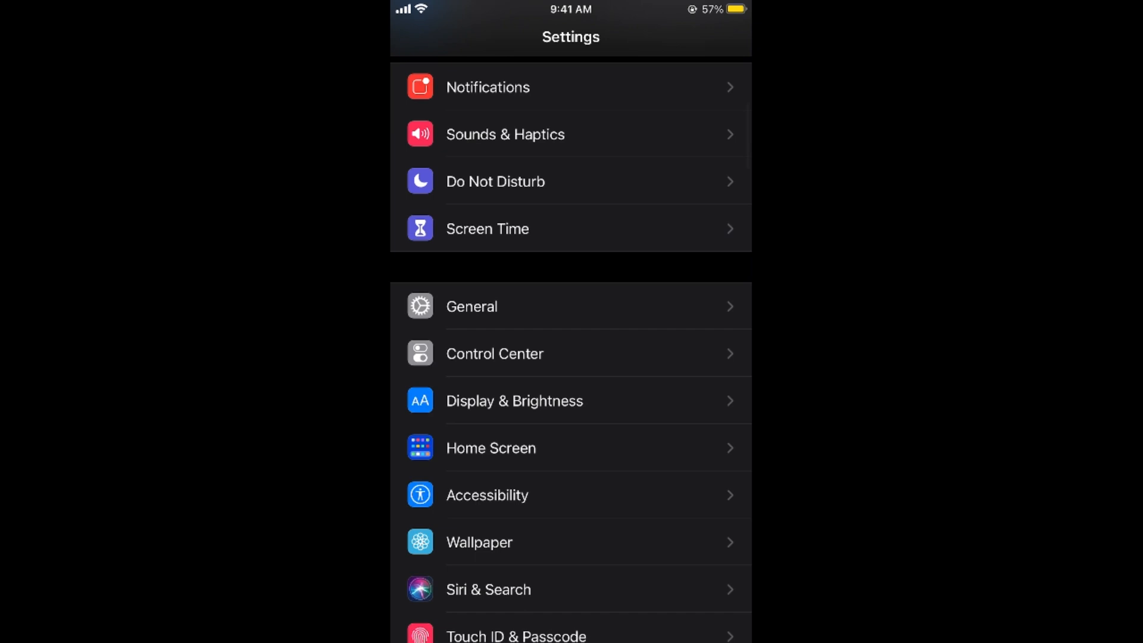
click(487, 228)
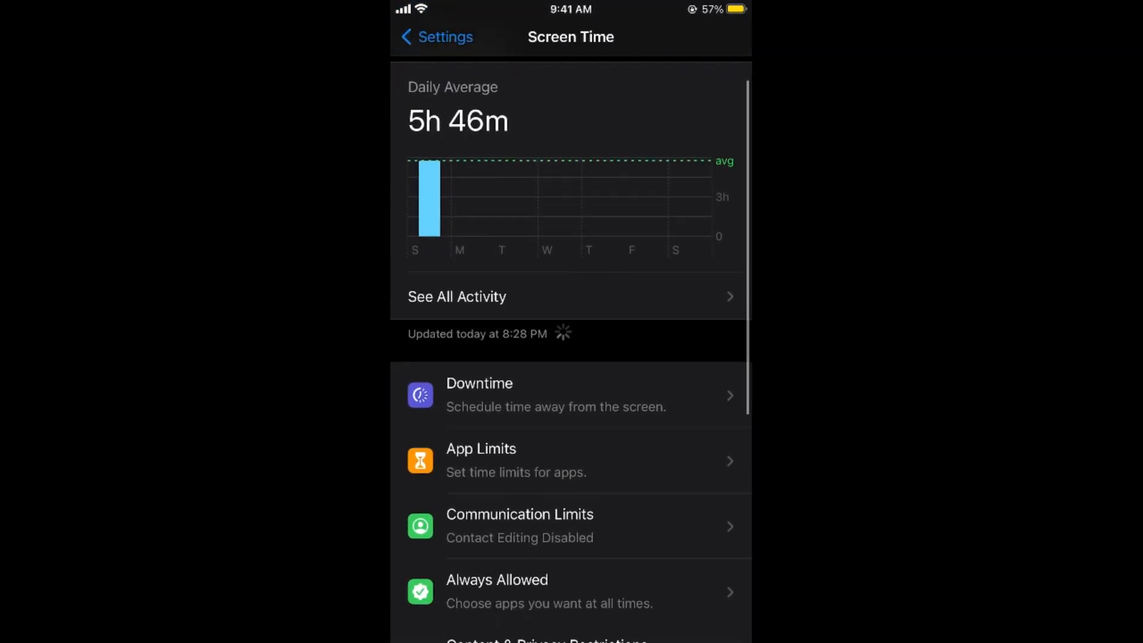
scroll(down, 3)
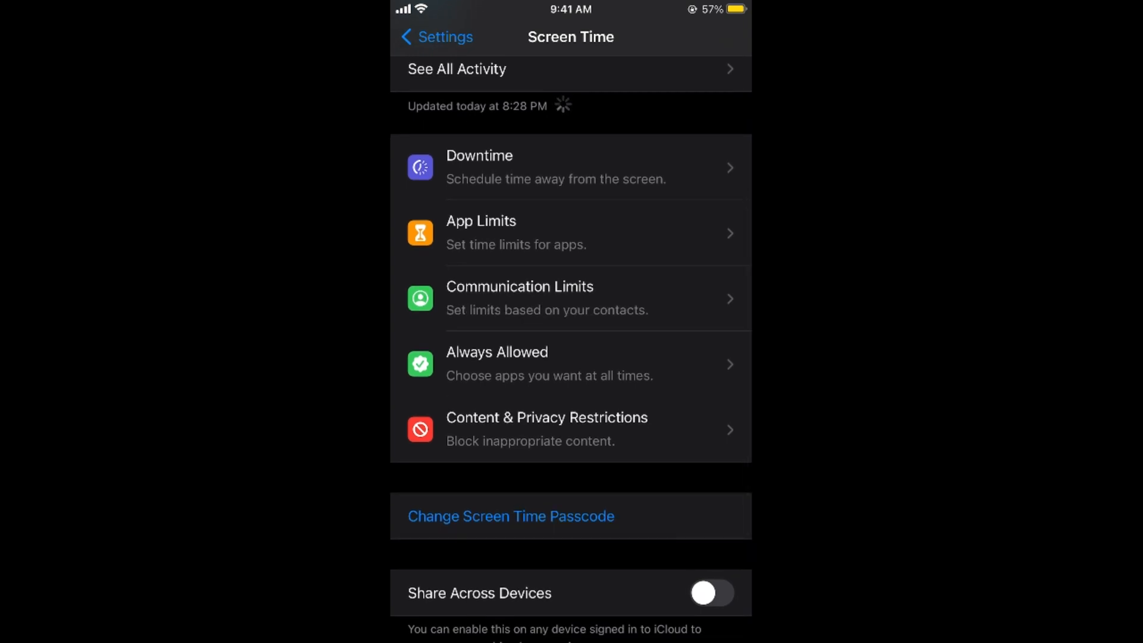
- Switch on the Content & Privacy Restrictions toggle
click(546, 428)
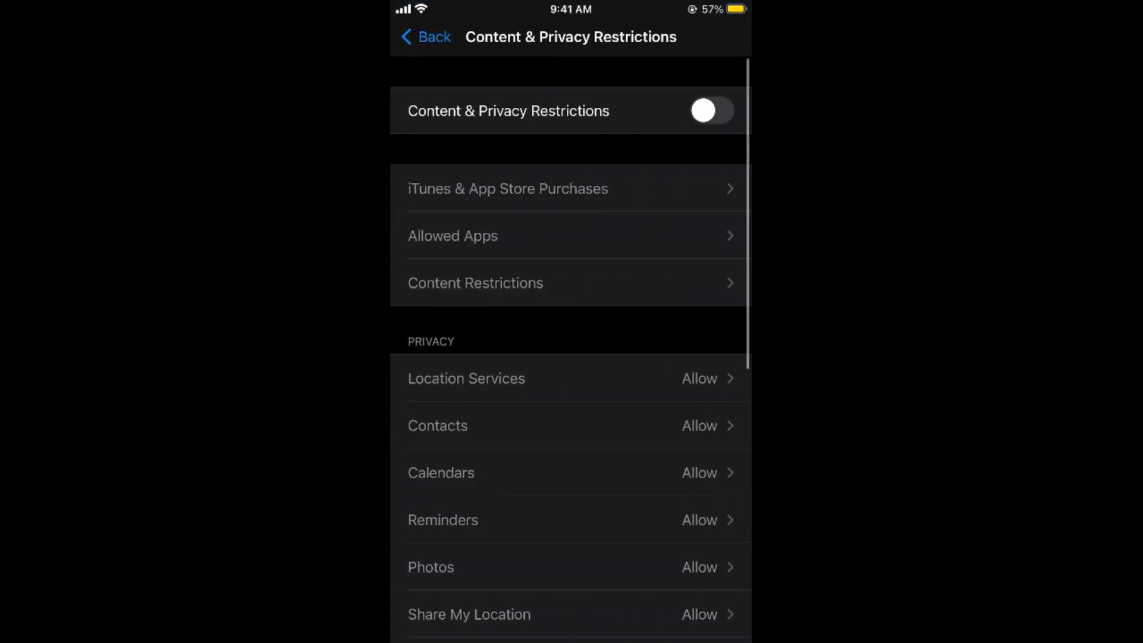
click(702, 110)
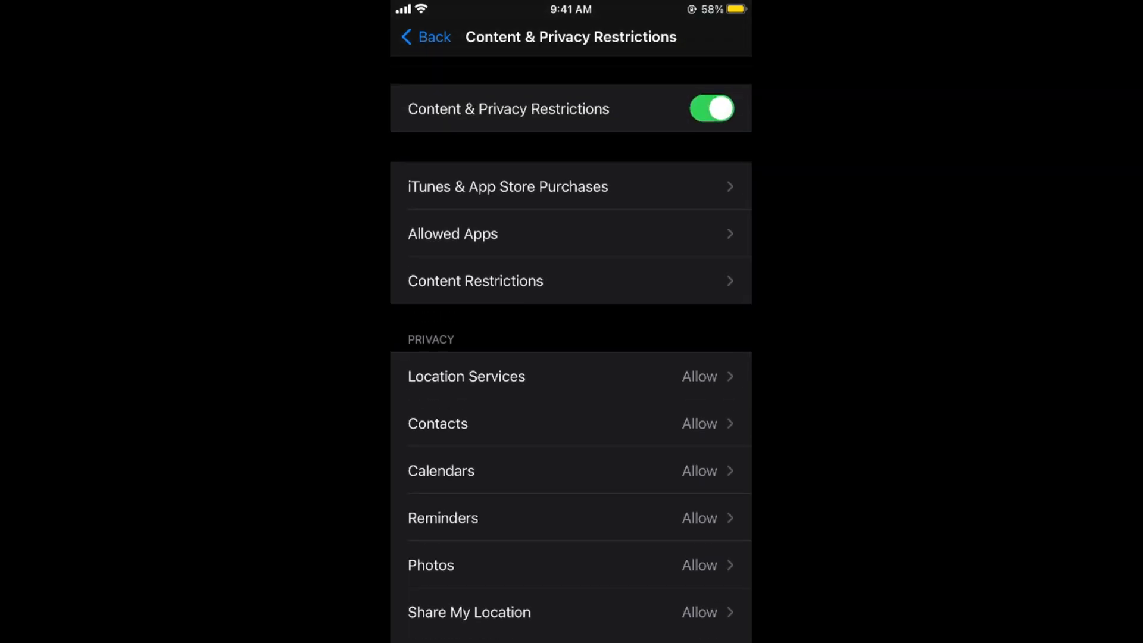
- Open Content Restrictions and show the Apps age-rating options
click(475, 281)
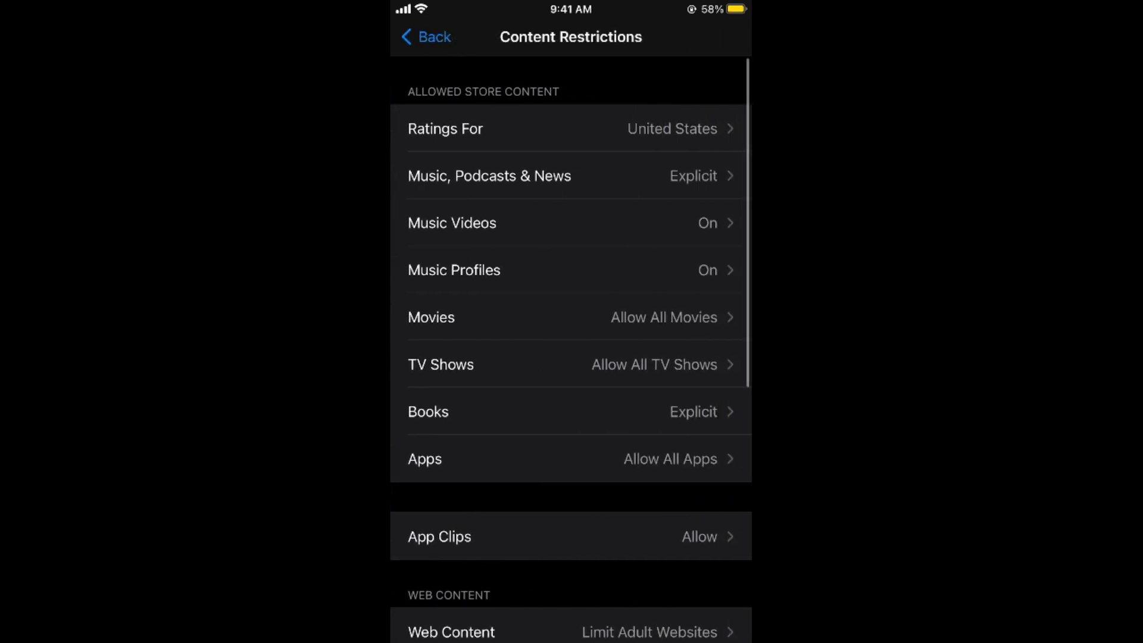
scroll(down, 3)
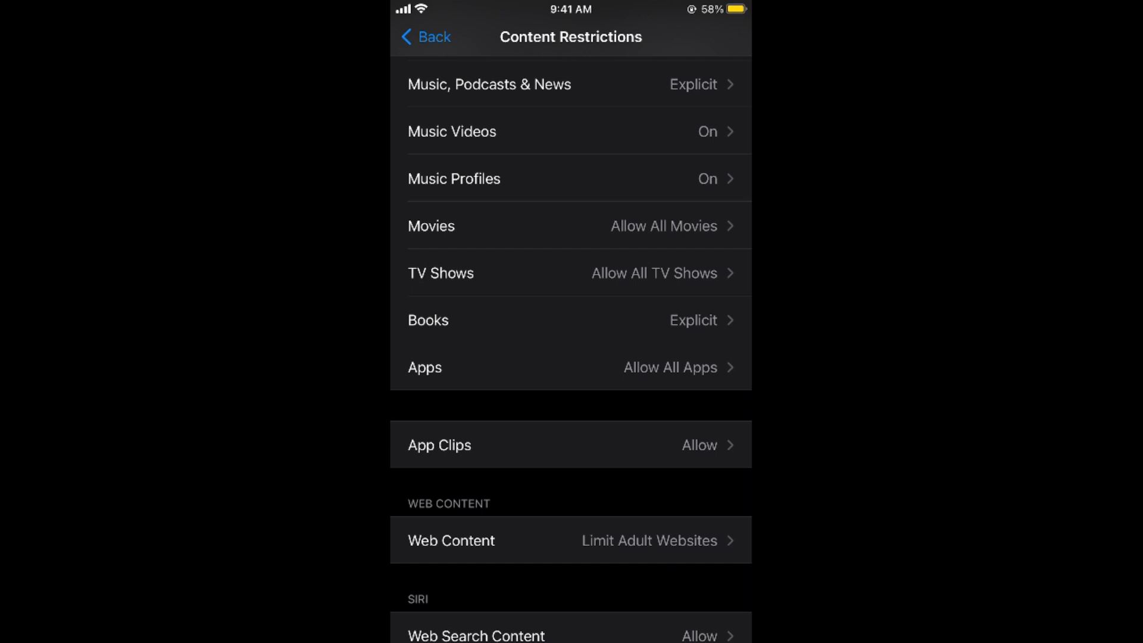
click(571, 367)
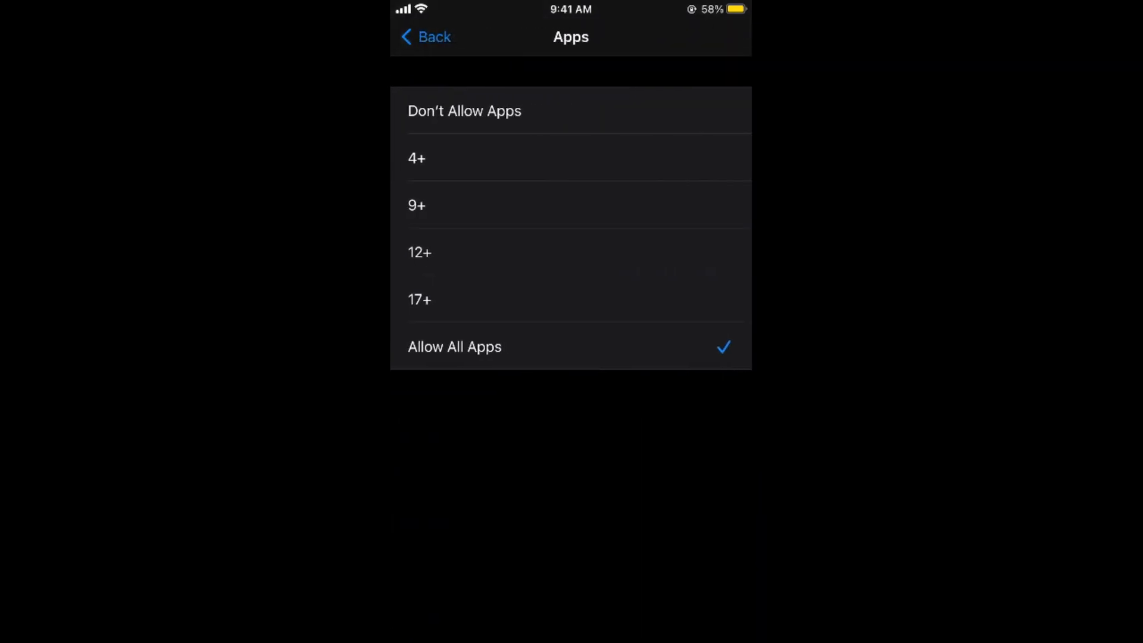
- Set Apps to Don't Allow Apps, then reopen Content Restrictions
click(463, 111)
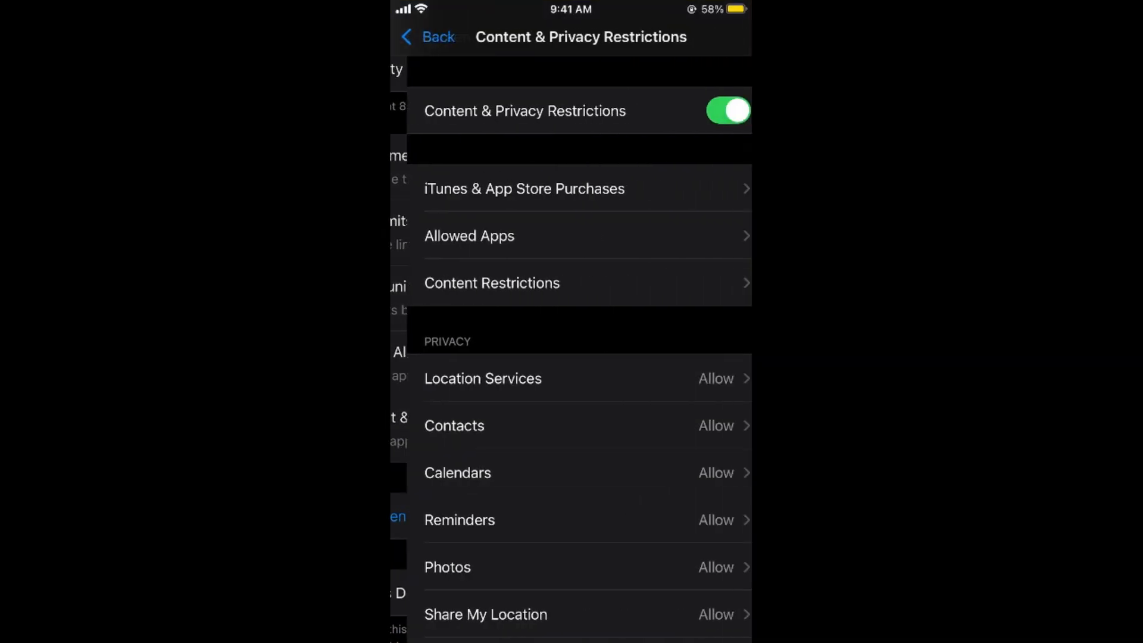
click(572, 283)
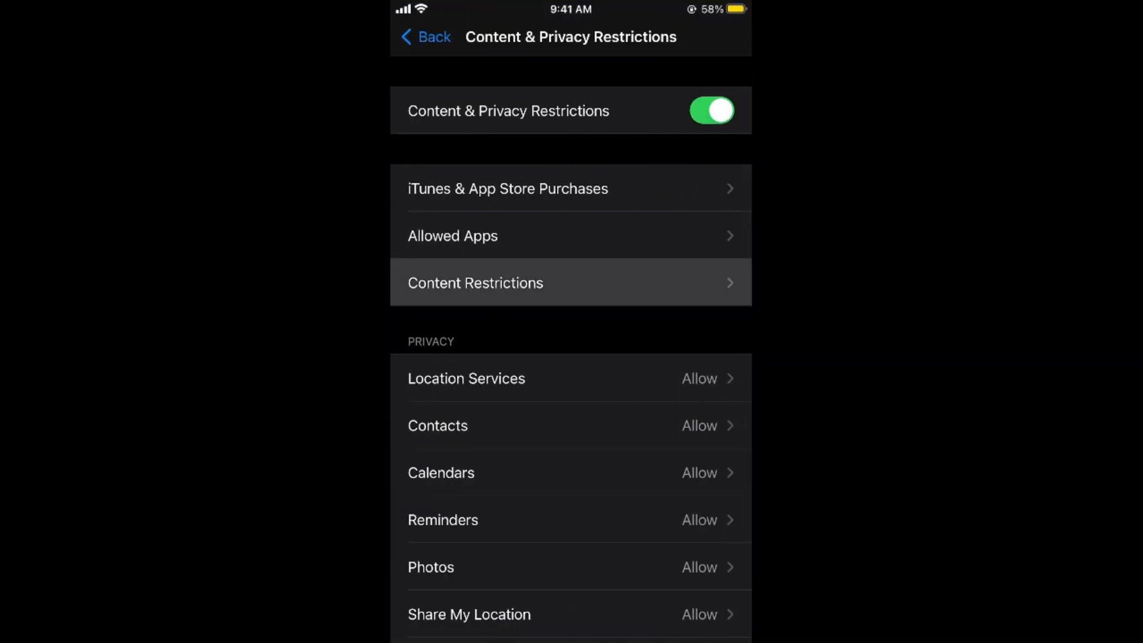